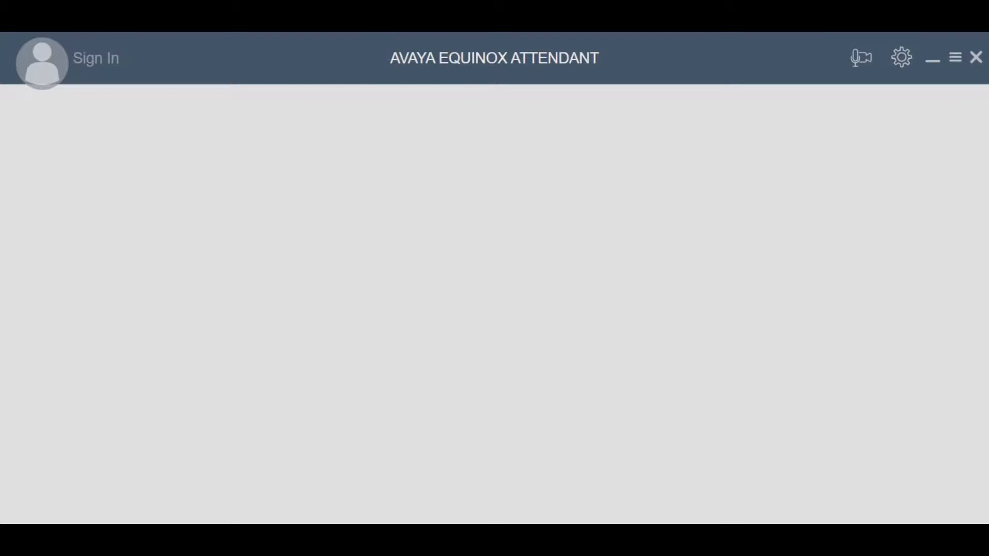
# - Open the Audio Settings panel from the top-bar audio icon
pyautogui.click(860, 57)
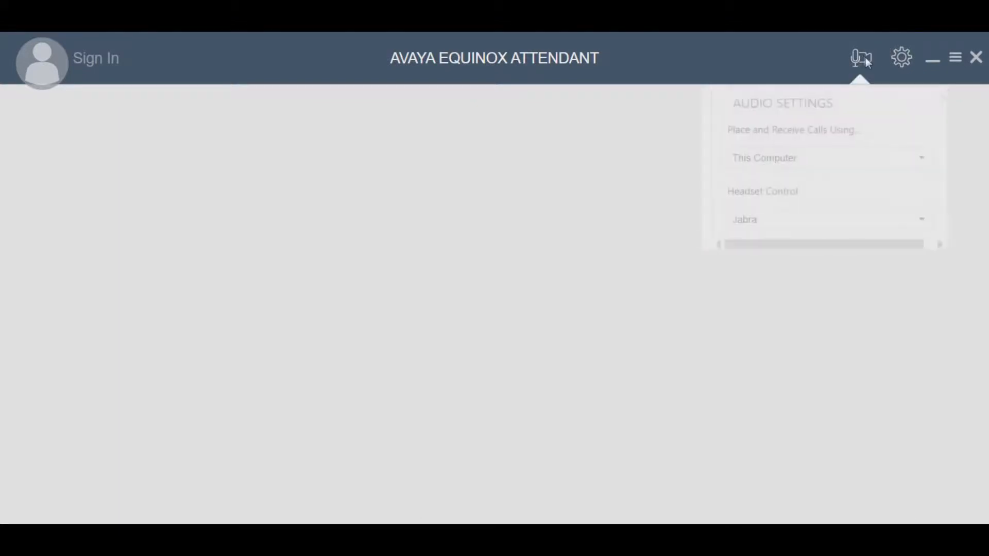
# - Set calls to be handled on This Computer with Jabra as the controlled headset
pyautogui.click(861, 57)
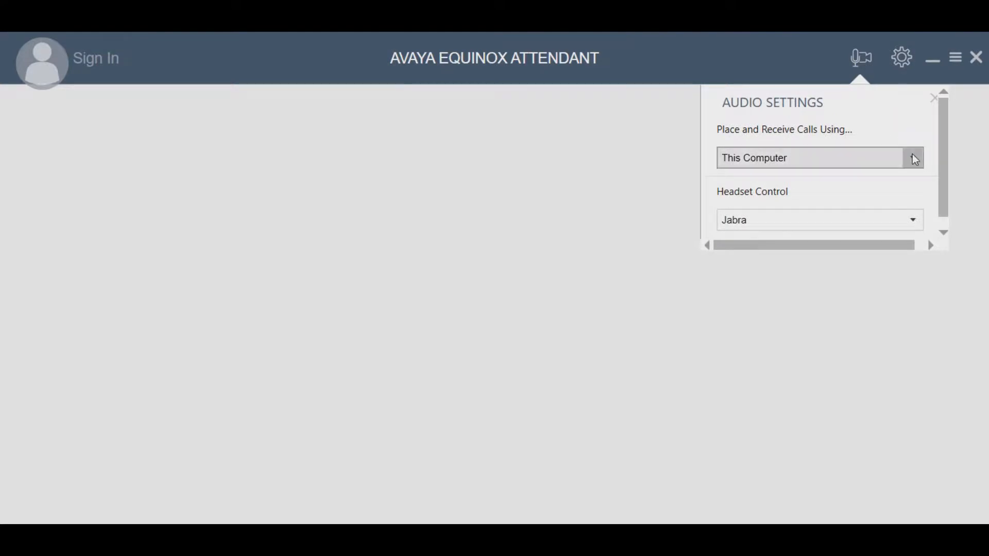
pyautogui.click(913, 157)
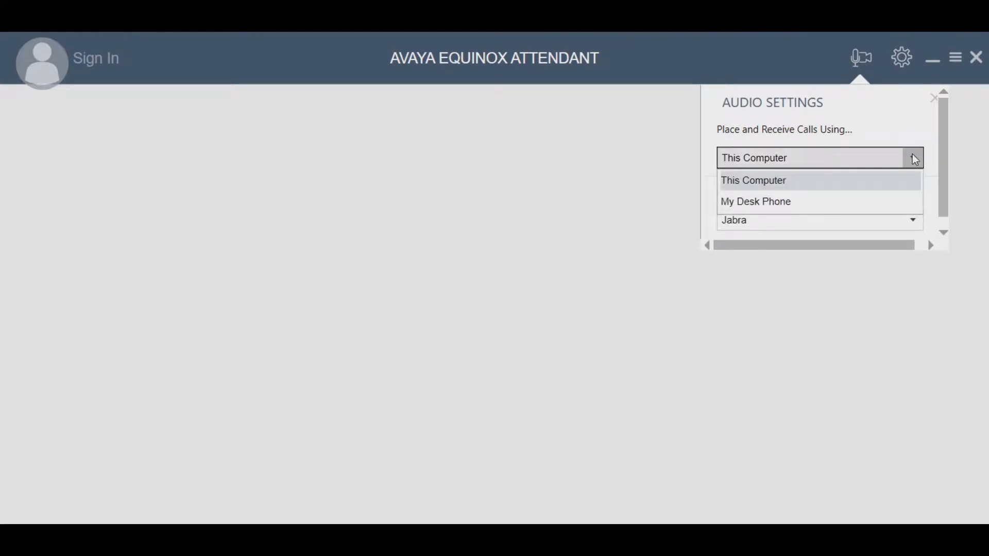
pyautogui.click(753, 180)
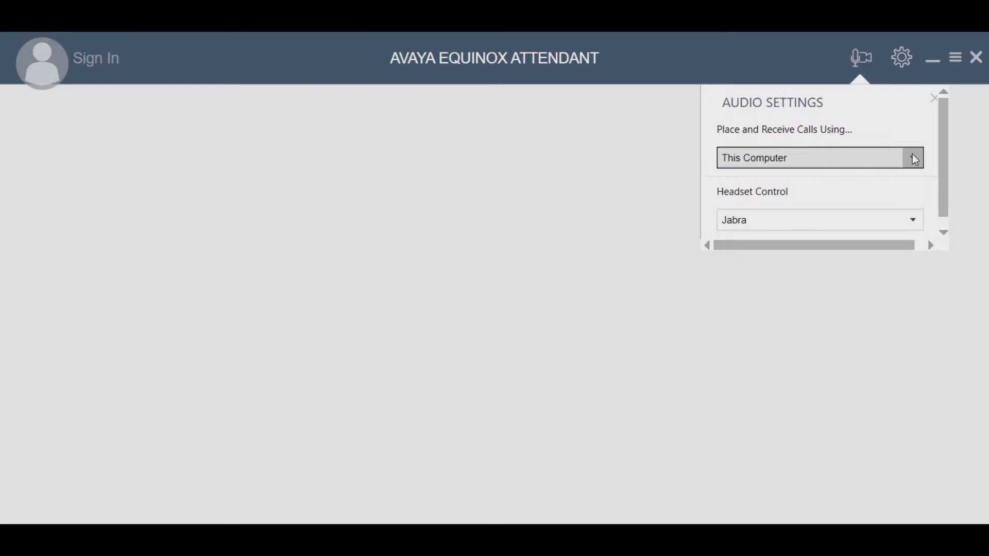
pyautogui.click(910, 220)
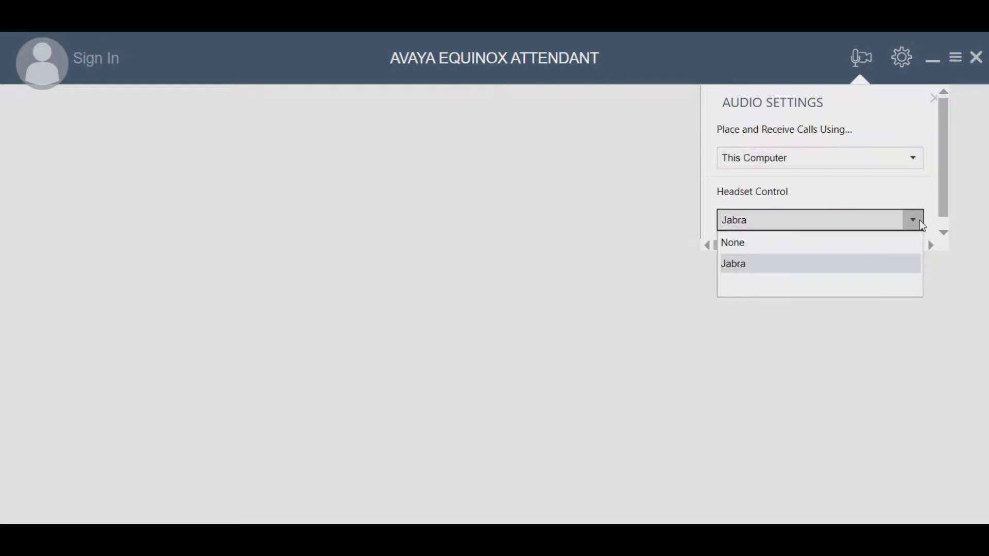
pyautogui.click(733, 263)
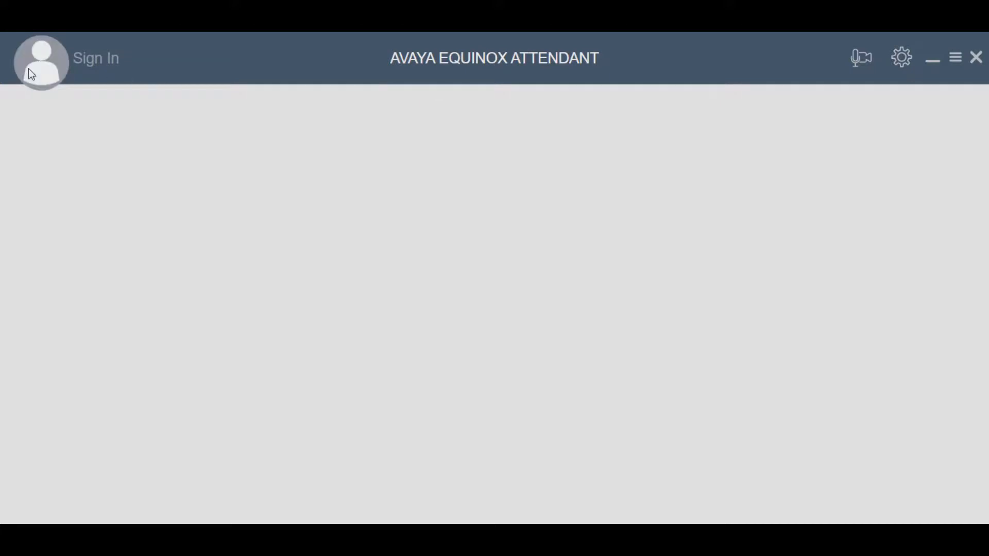
# - Sign in with extension and password, then show the Topics list
pyautogui.click(42, 61)
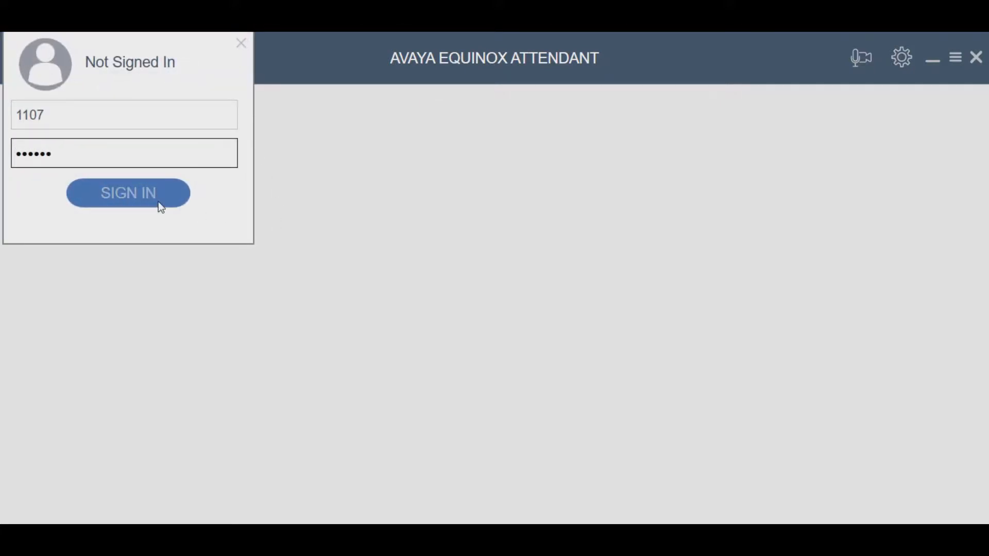
pyautogui.click(129, 194)
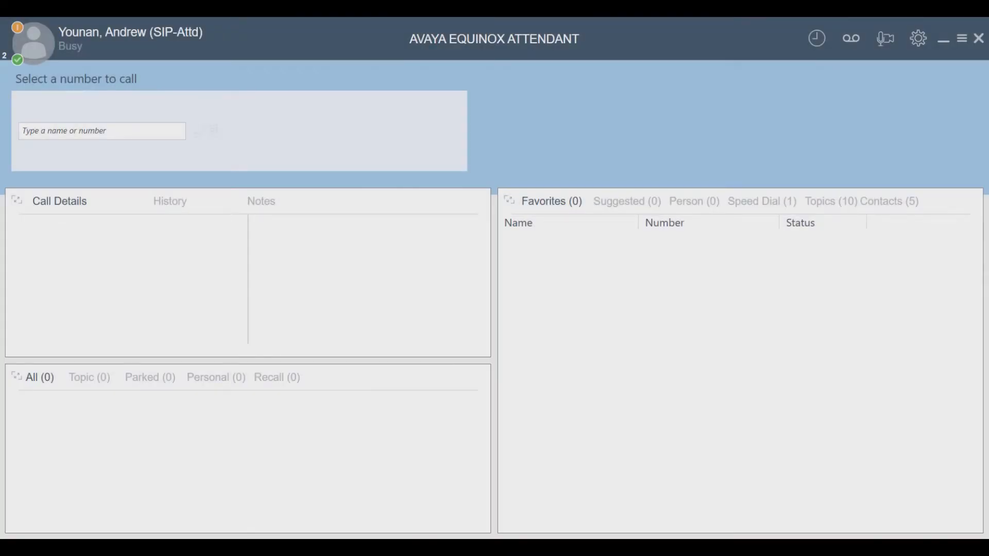
pyautogui.moveTo(664, 53)
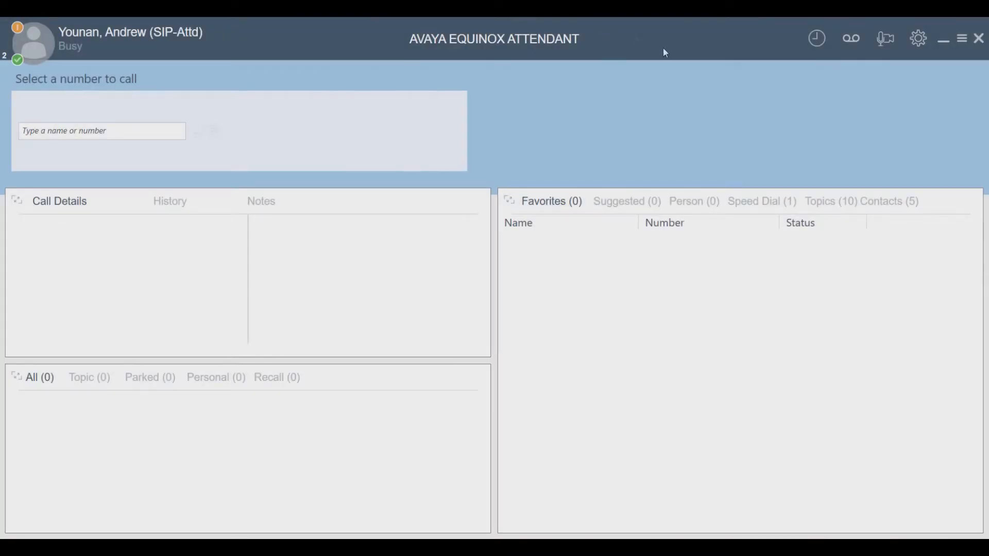
pyautogui.moveTo(823, 201)
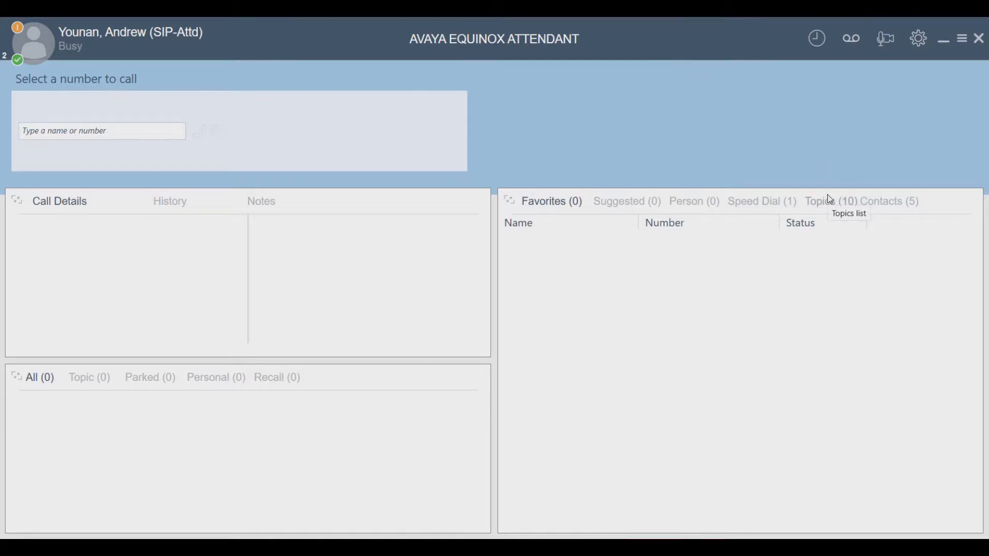
pyautogui.click(830, 200)
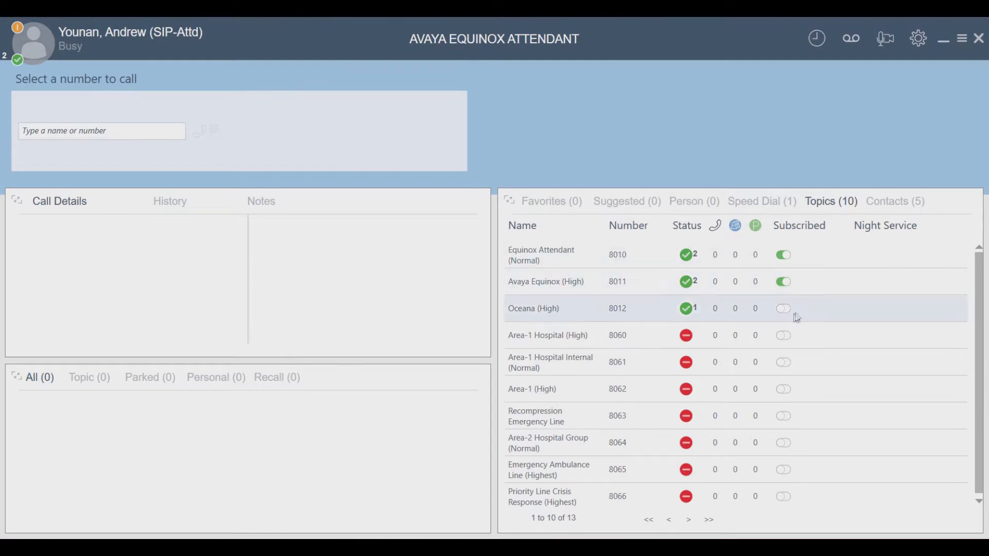
# - Switch on the Subscribed toggle for the Oceana (High) topic
pyautogui.click(782, 308)
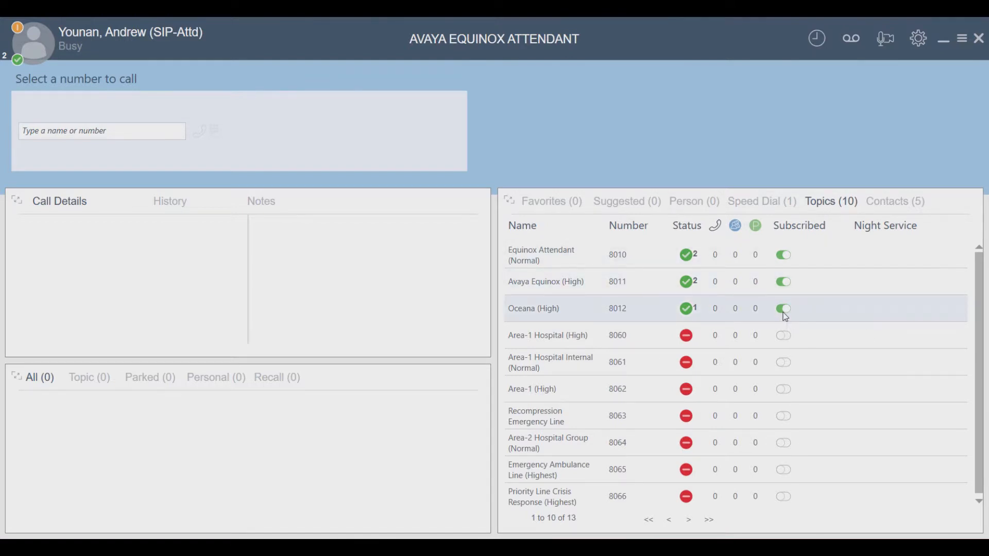